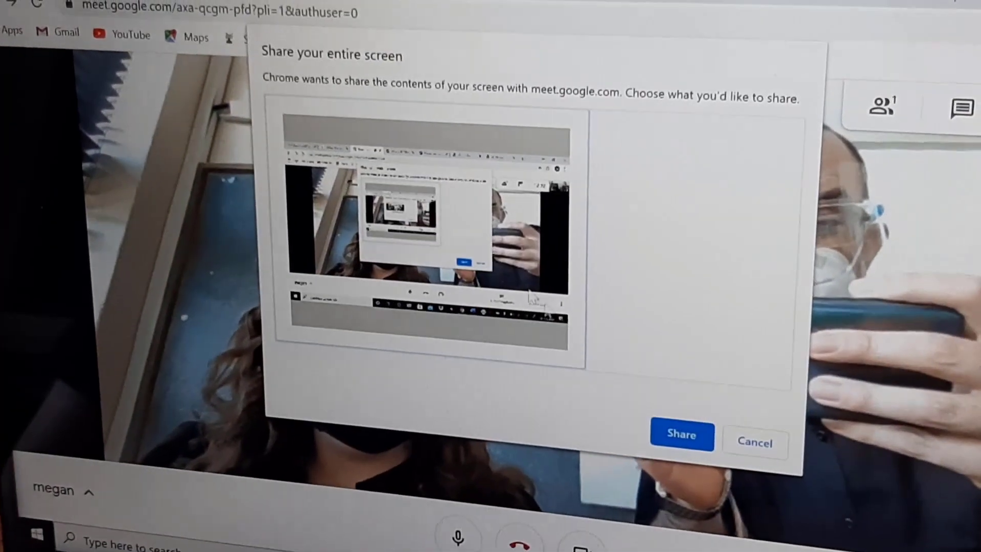
# - Share the laptop's entire screen, then enter the nickname 'megan' on the second PC to rejoin
pyautogui.click(680, 436)
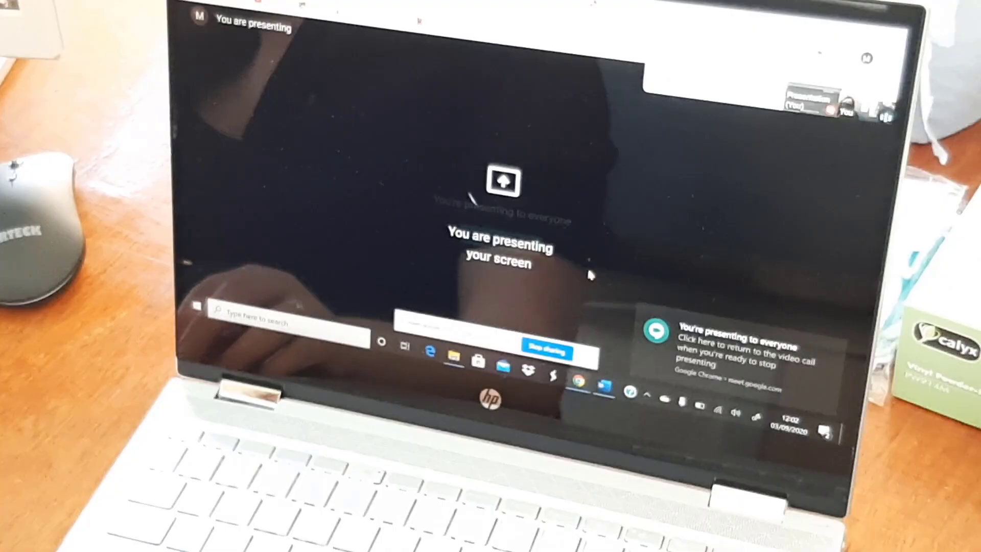
pyautogui.write('megan')
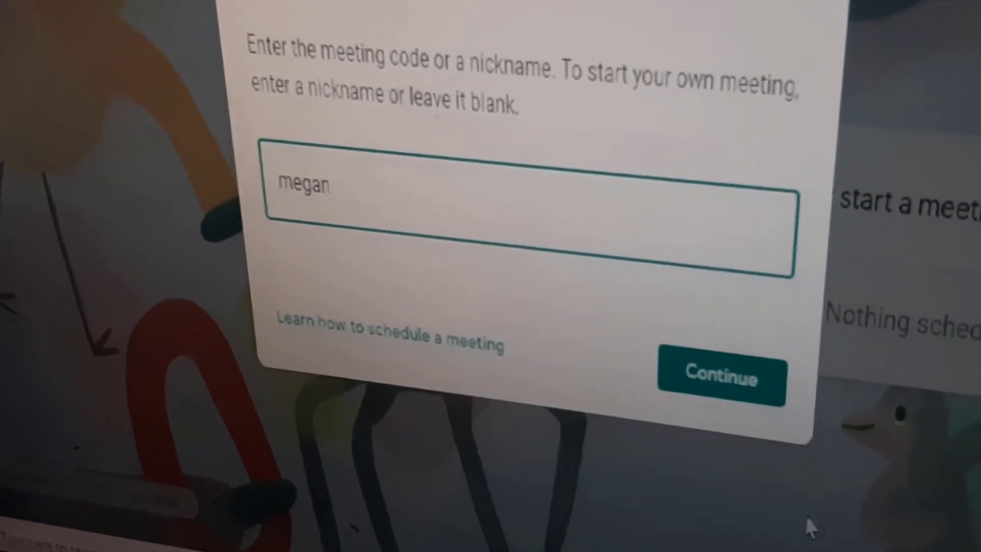